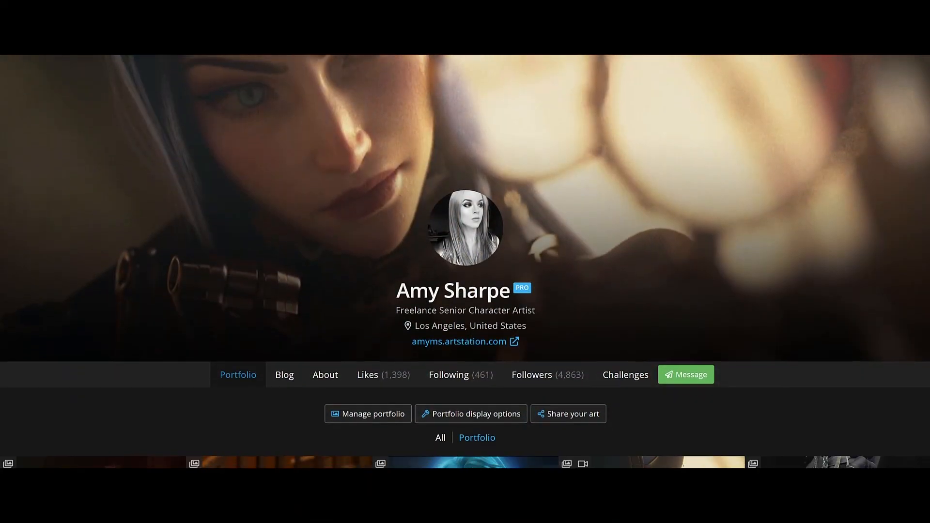
pyautogui.scroll(-3)
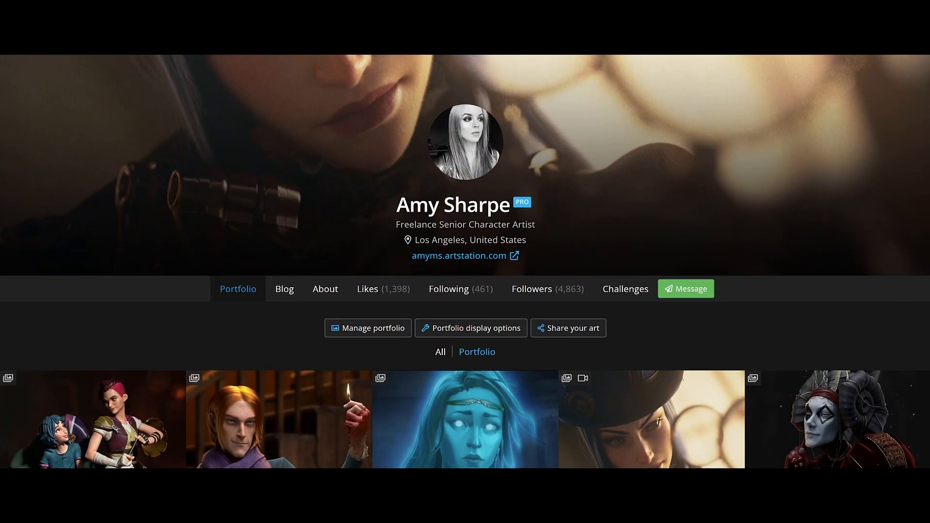
pyautogui.scroll(-3)
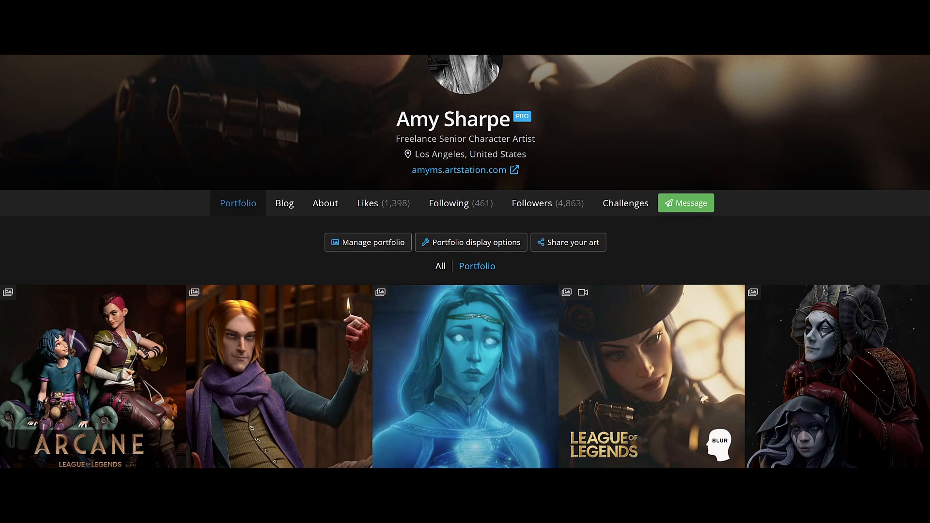
pyautogui.scroll(-3)
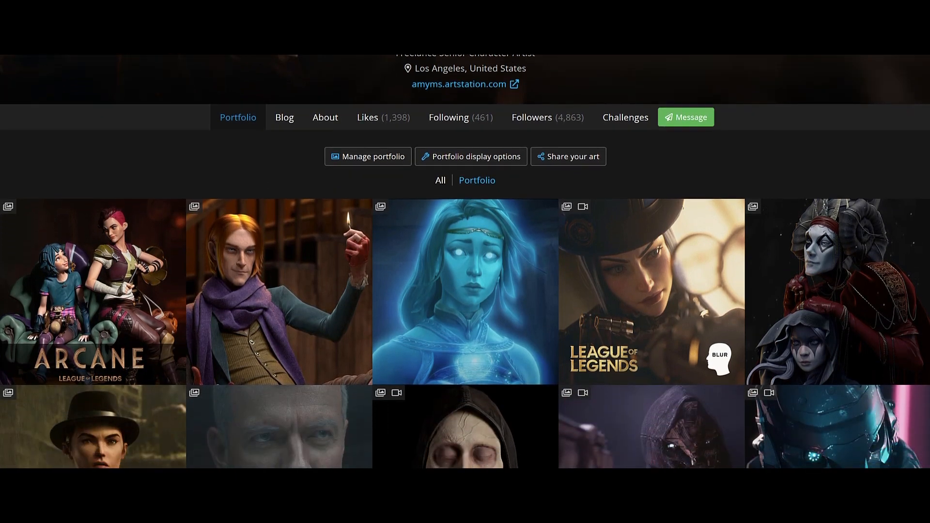
pyautogui.scroll(-3)
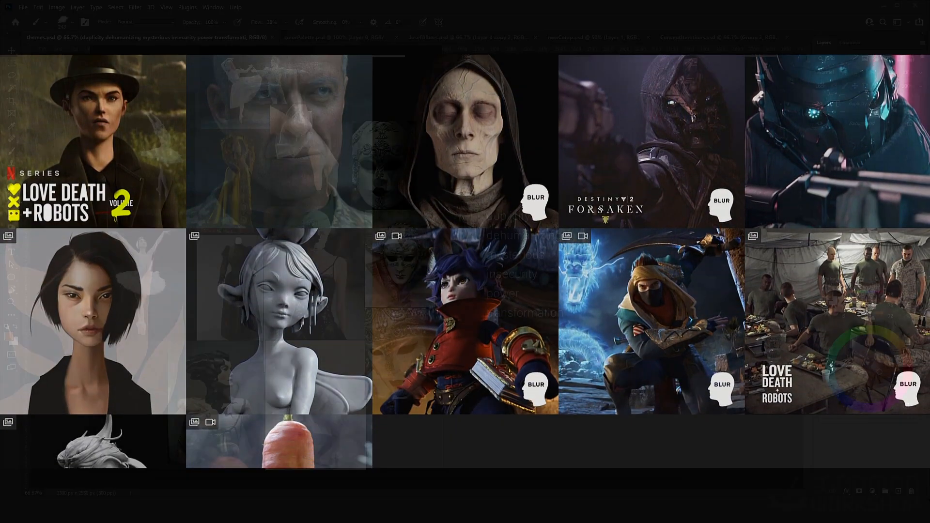
pyautogui.click(718, 37)
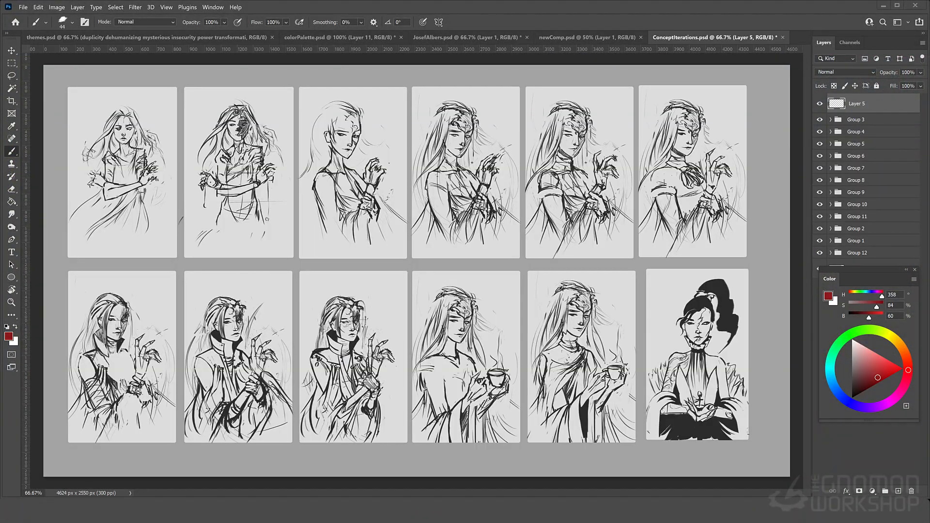
pyautogui.click(338, 37)
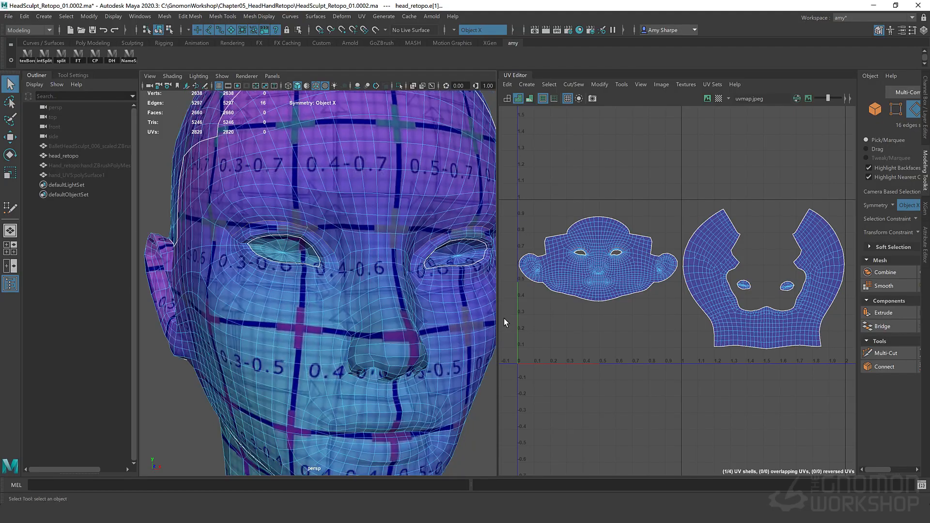
pyautogui.scroll(-3)
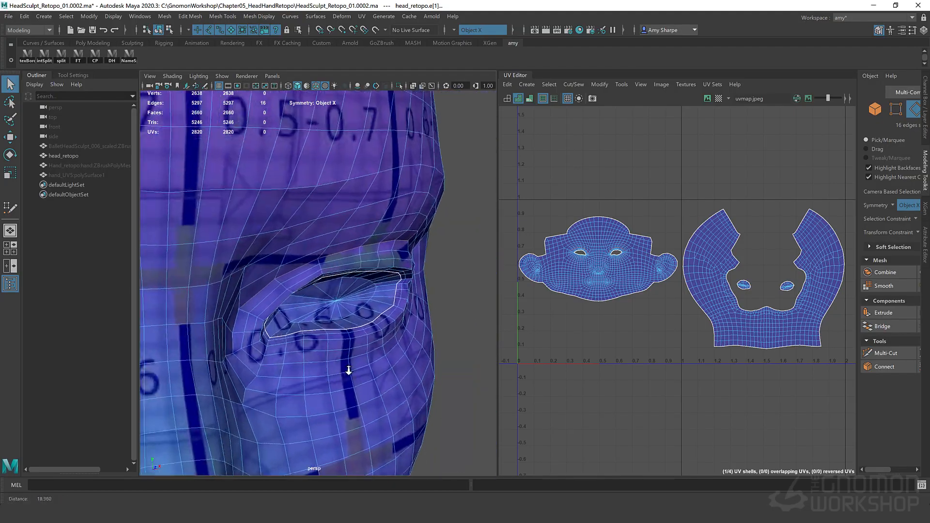